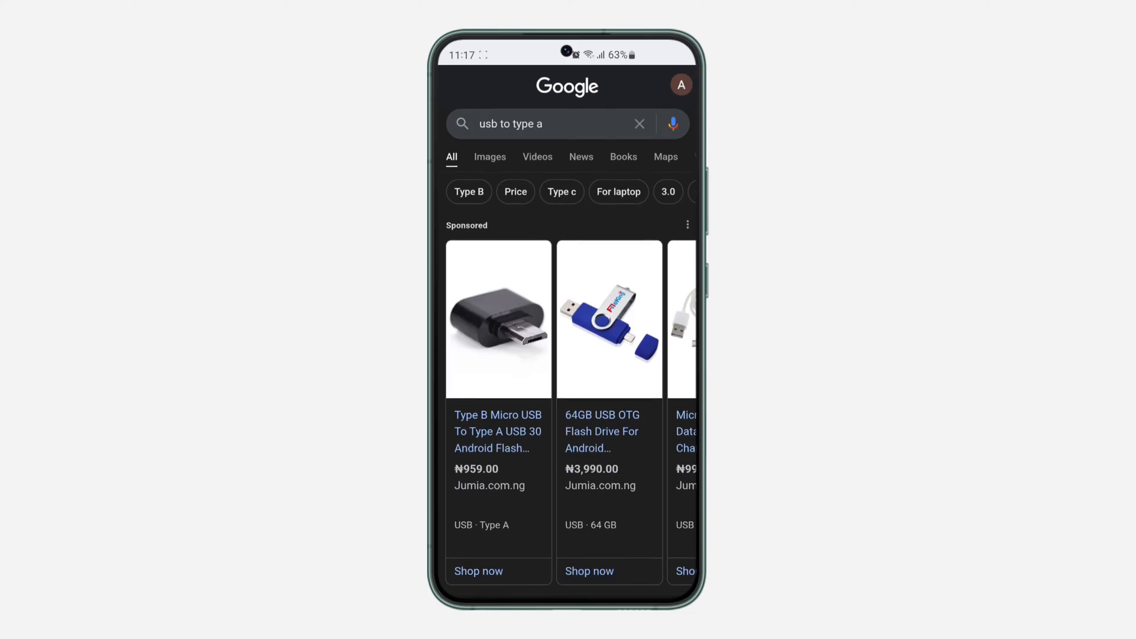
- Edit the 'usb to type a' query in Google Search and show its suggestions
click(547, 123)
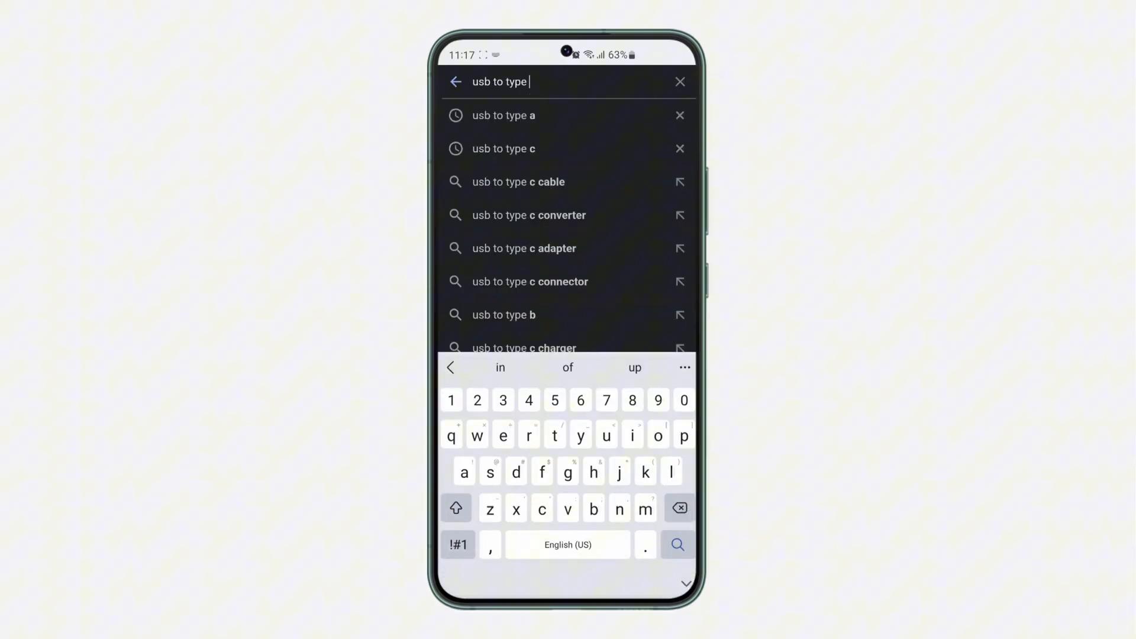
click(504, 149)
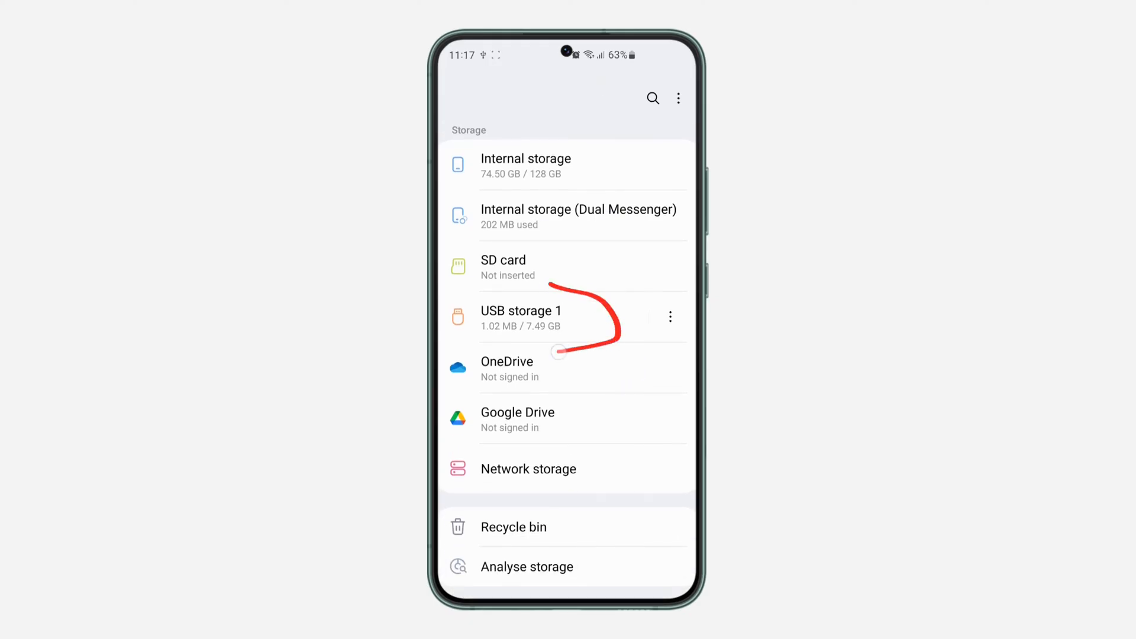
- Open USB storage 1 from the Storage list to reveal its LOST.DIR folder
click(520, 317)
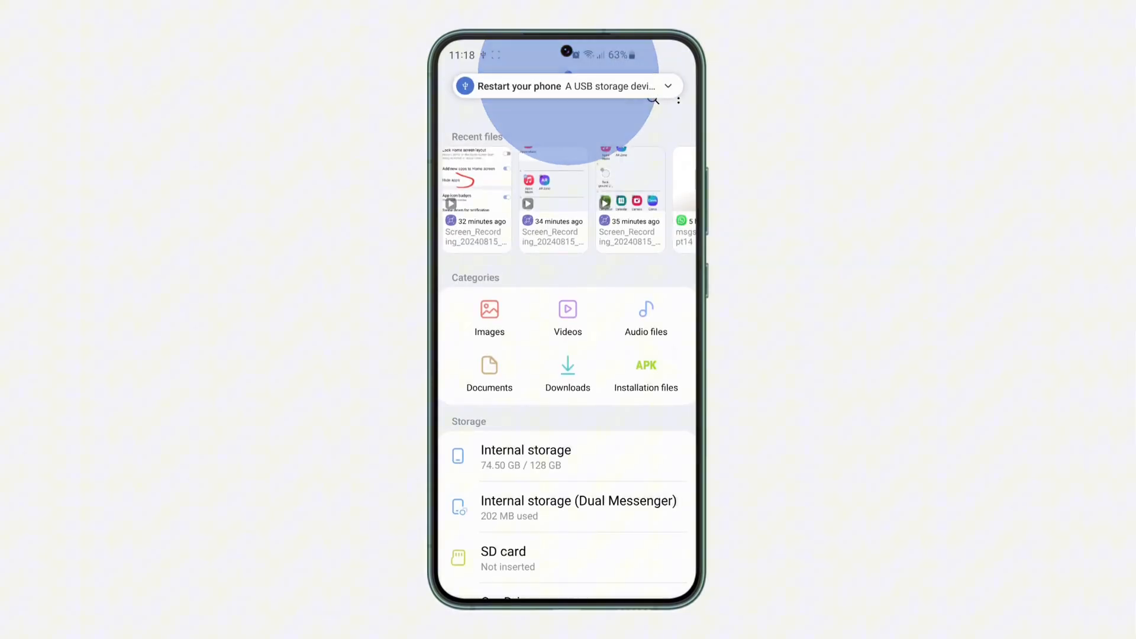
scroll(down, 3)
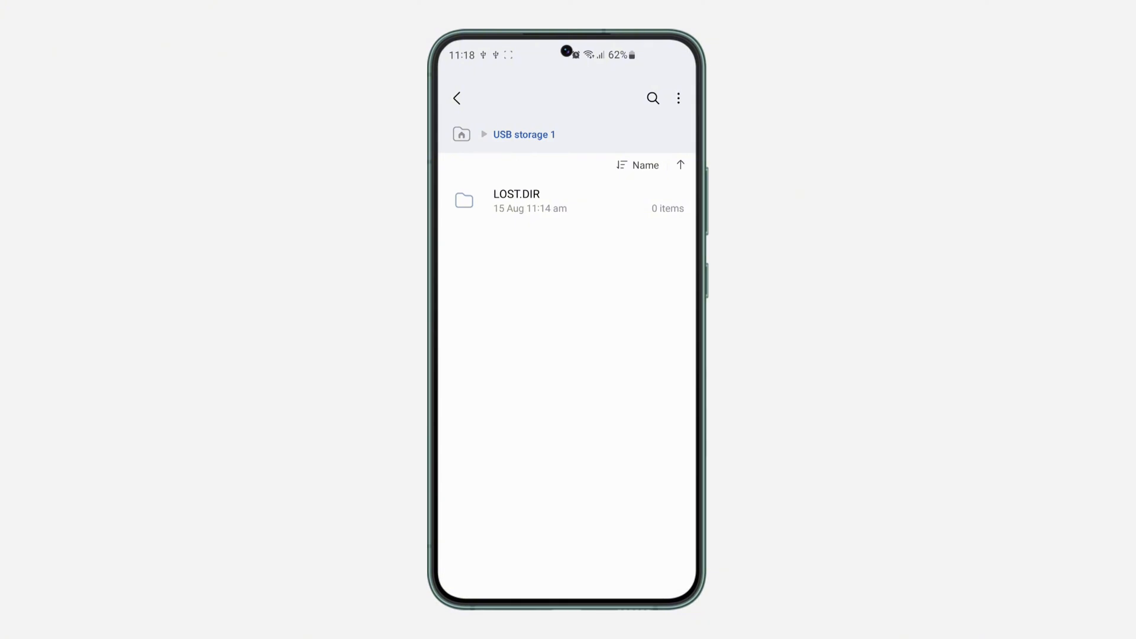
- Return from USB storage 1 to the My Files storage list
click(456, 98)
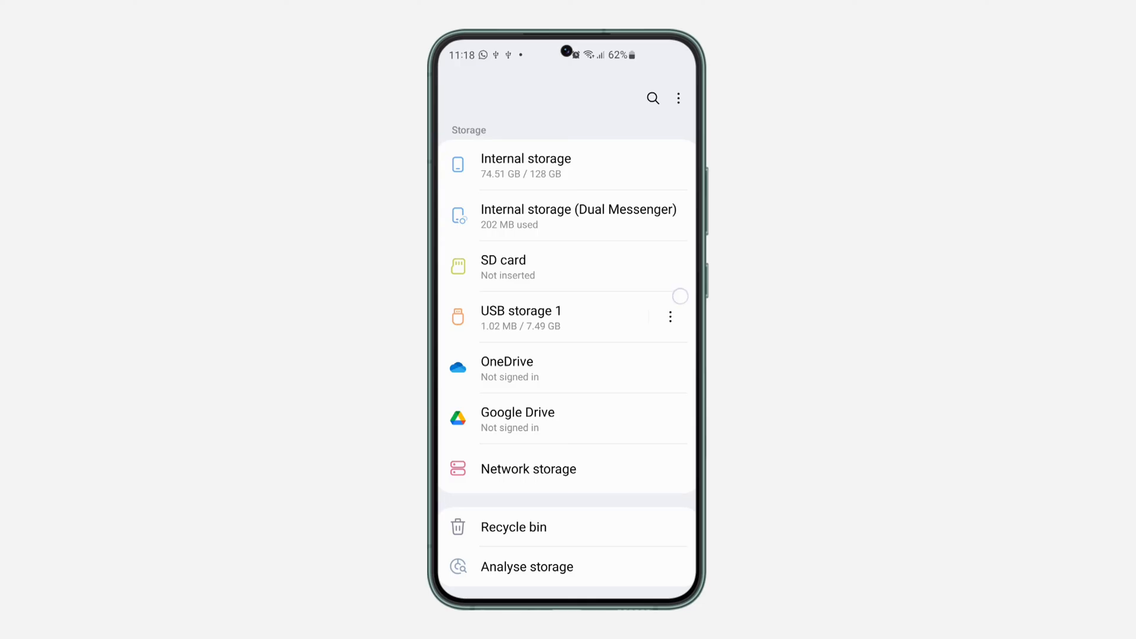
- Unmount USB storage 1 from its three-dot menu so it leaves the storage list
click(669, 316)
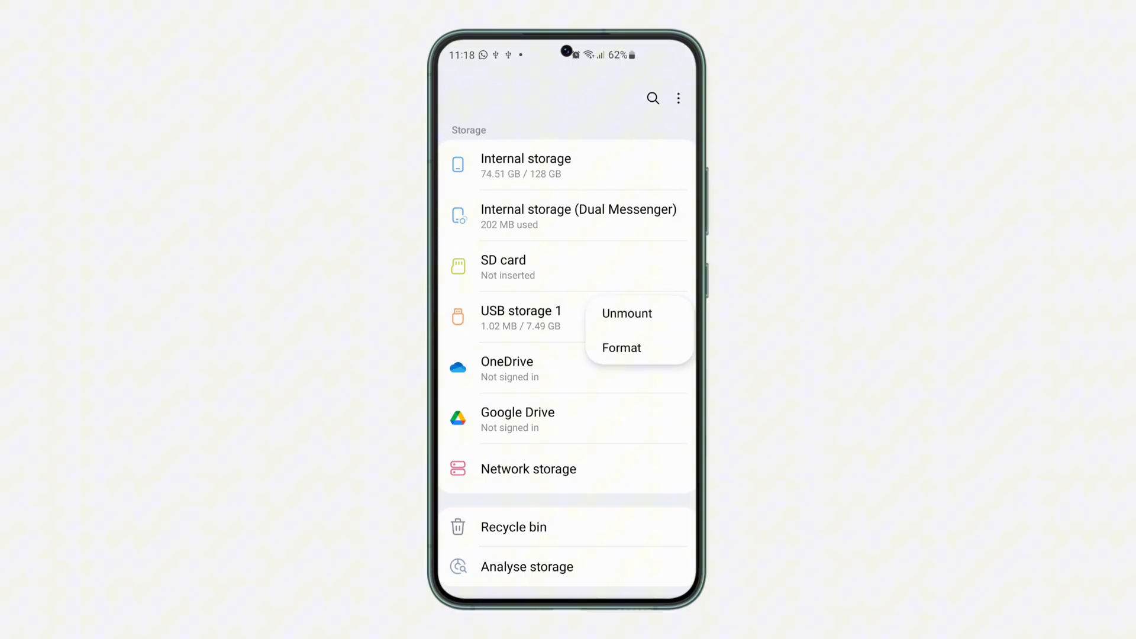
click(626, 313)
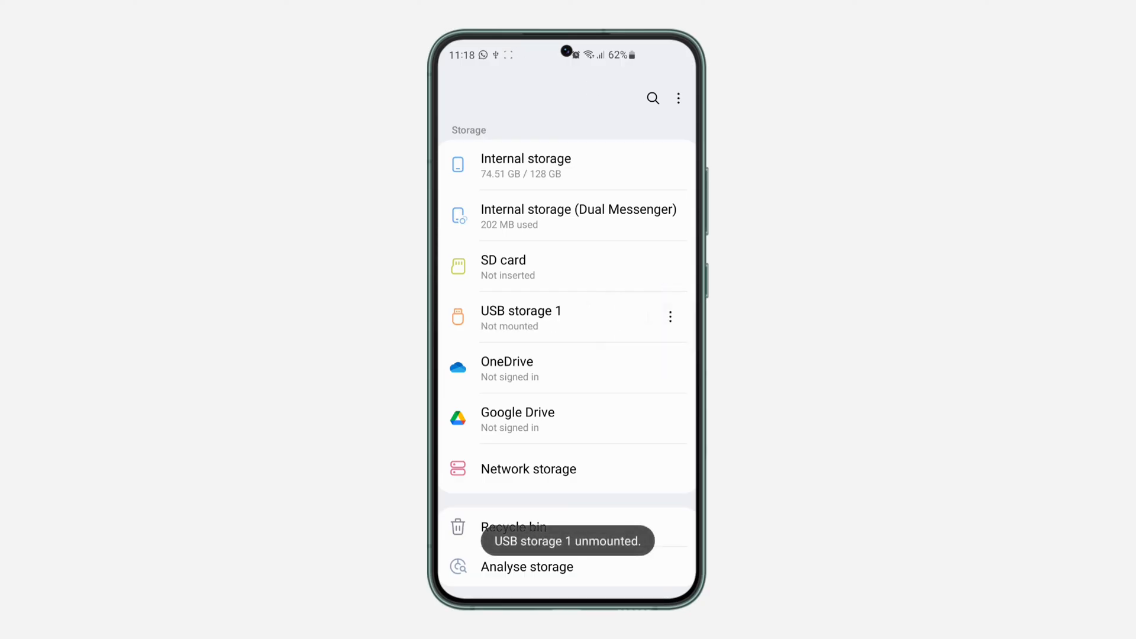
scroll(down, 3)
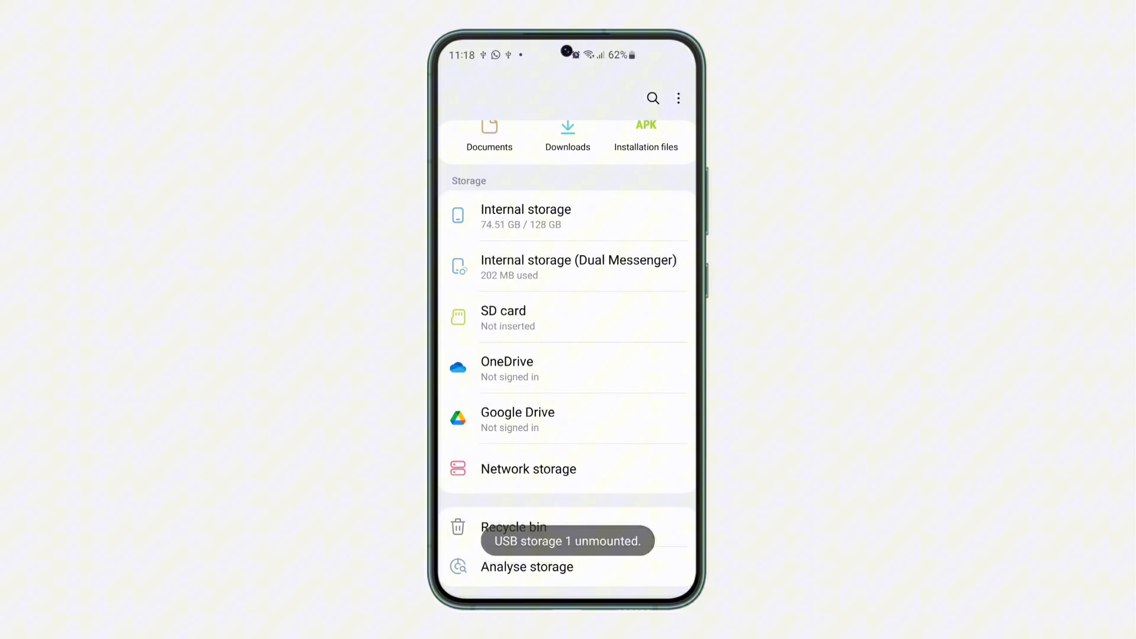